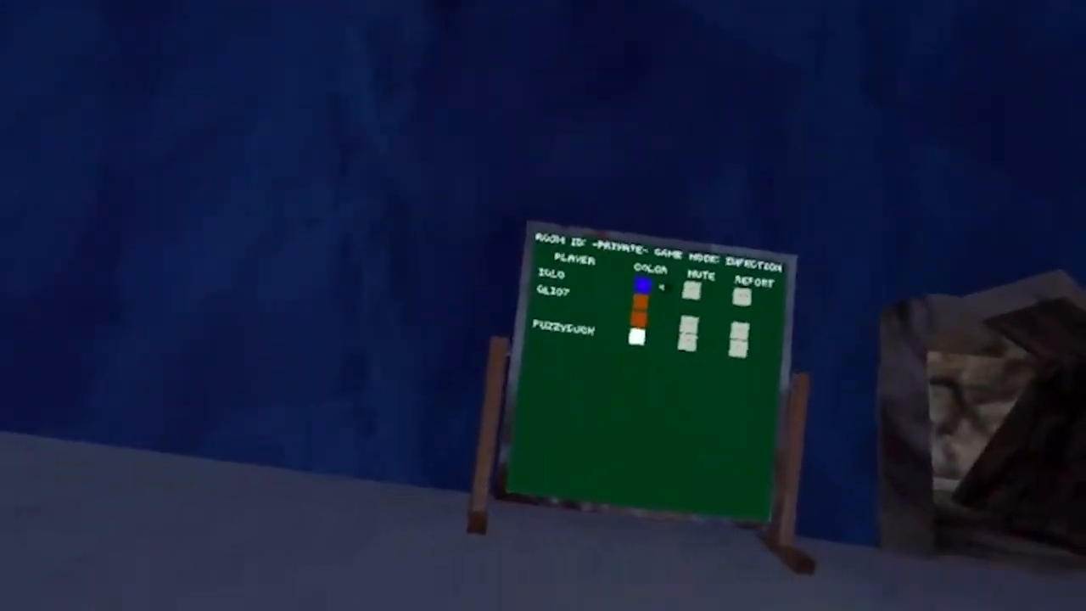
pyautogui.moveTo(543, 305)
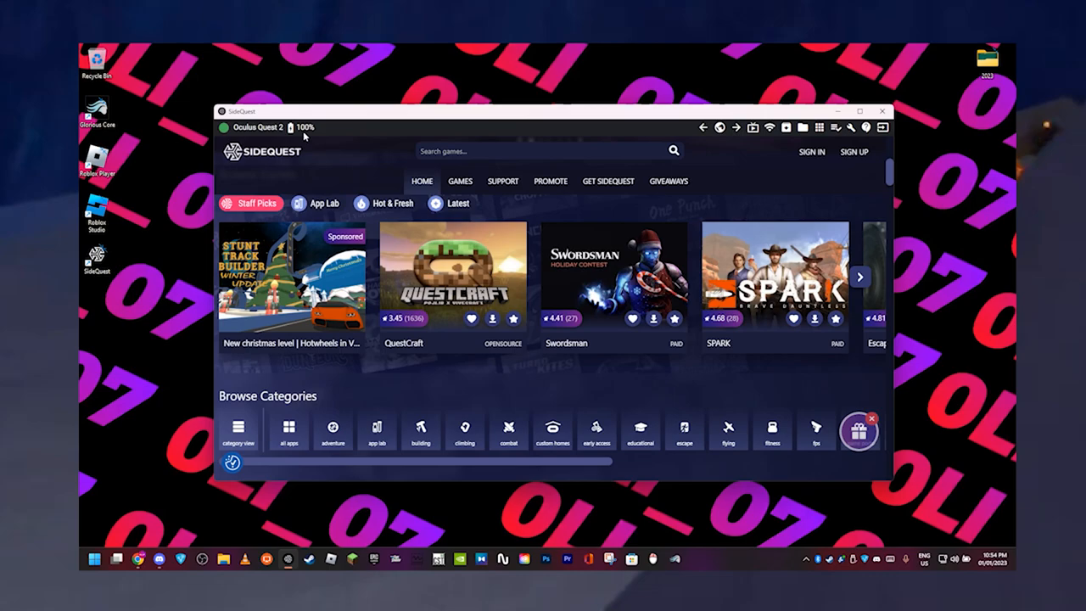
pyautogui.moveTo(323, 127)
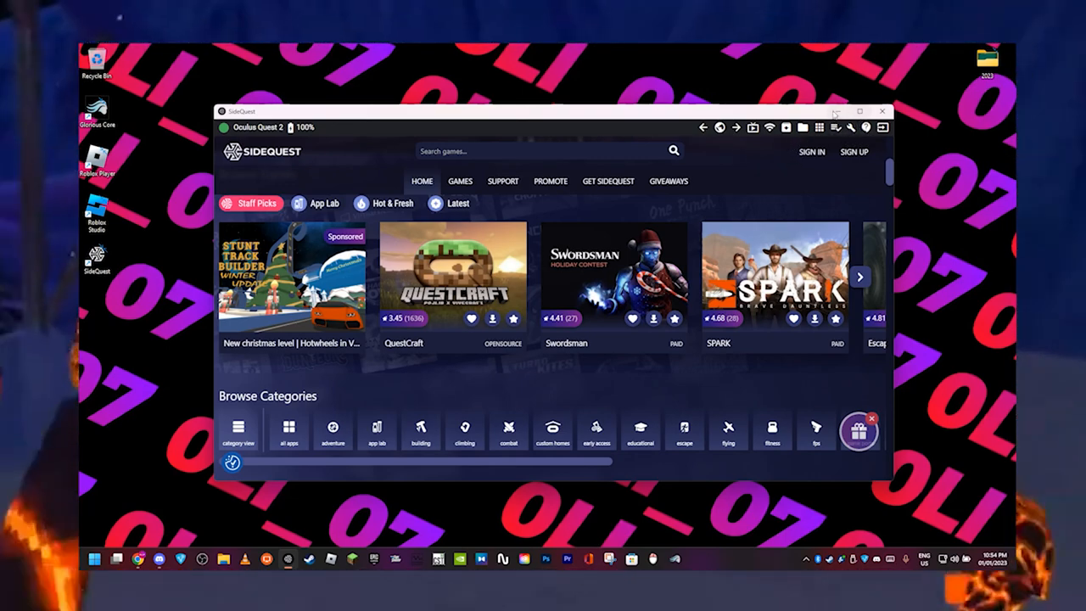
pyautogui.moveTo(850, 127)
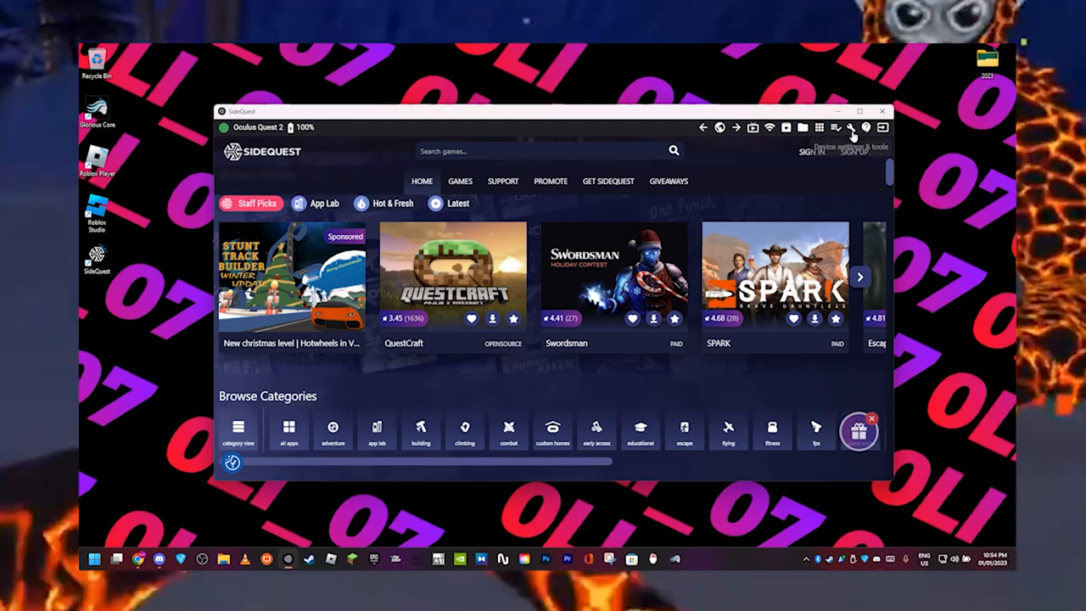
# Open the headset tools page and choose 60Hz under Refresh Rate.
pyautogui.click(850, 127)
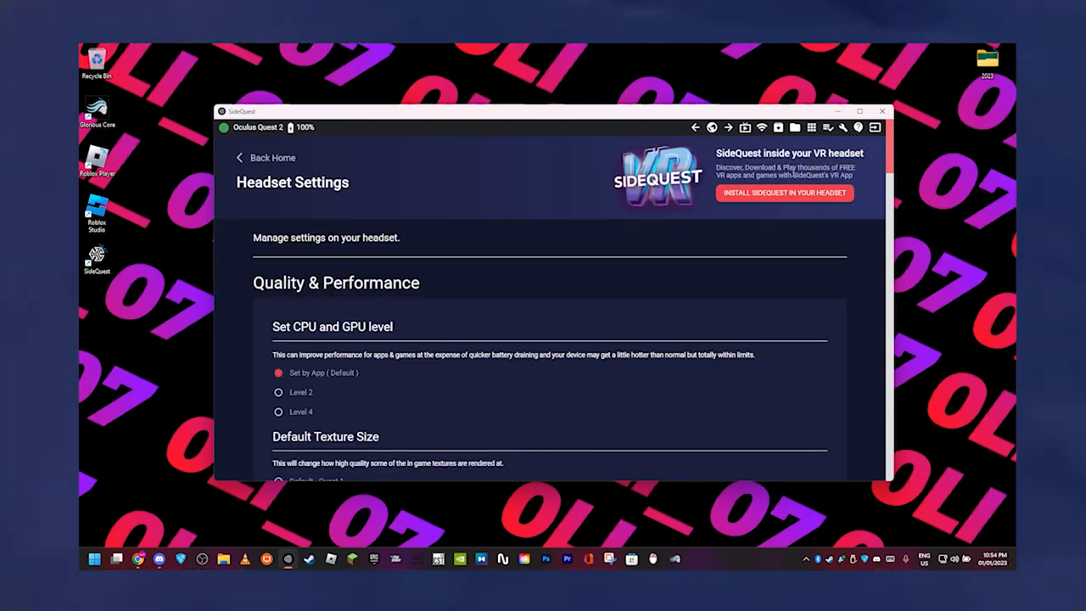
pyautogui.scroll(-3)
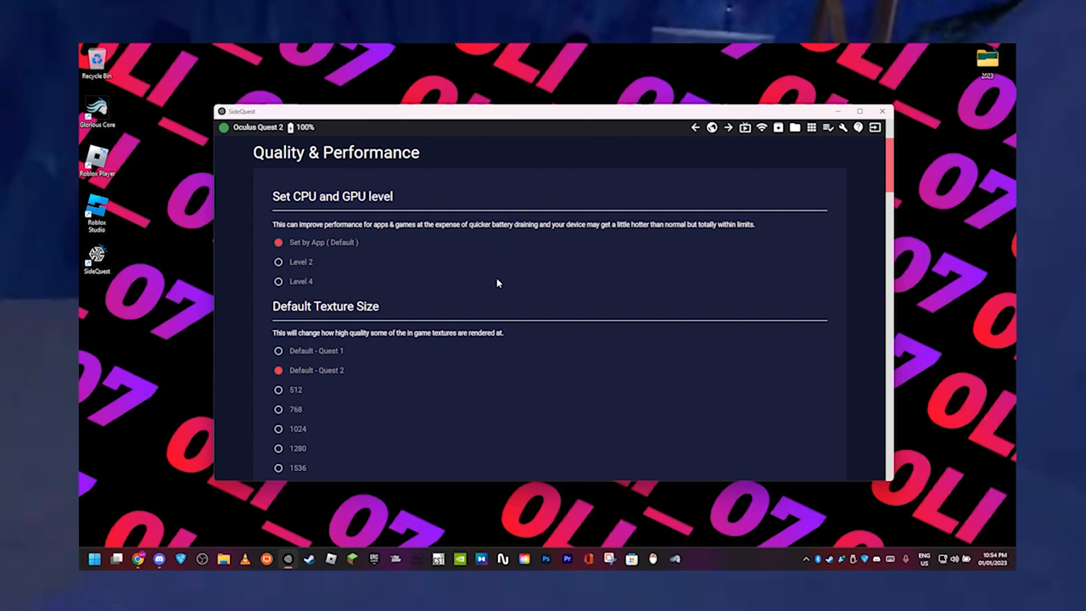
pyautogui.scroll(-3)
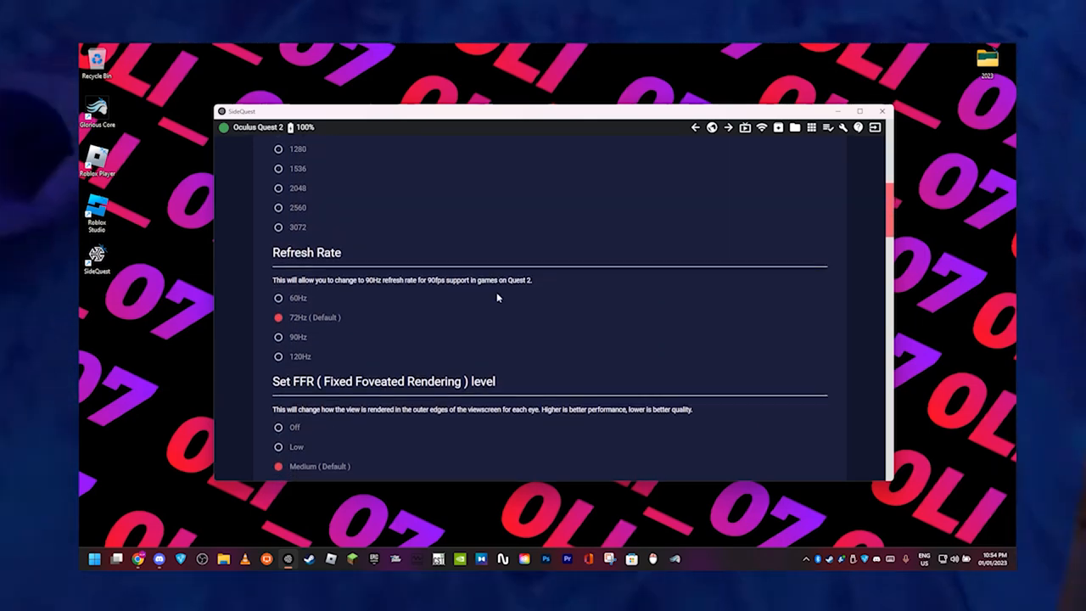
pyautogui.scroll(-3)
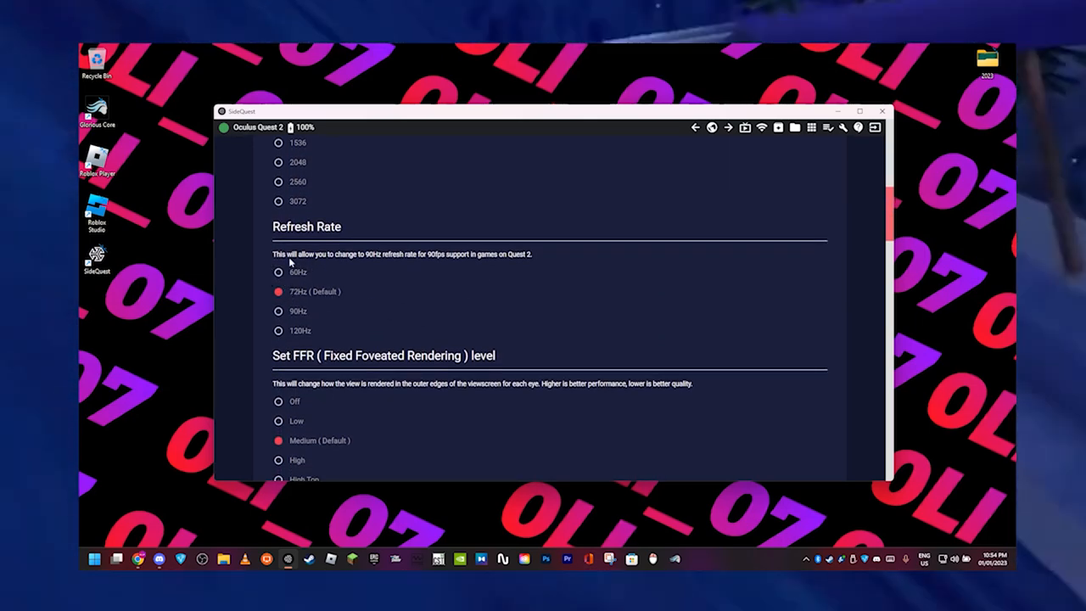
pyautogui.click(278, 271)
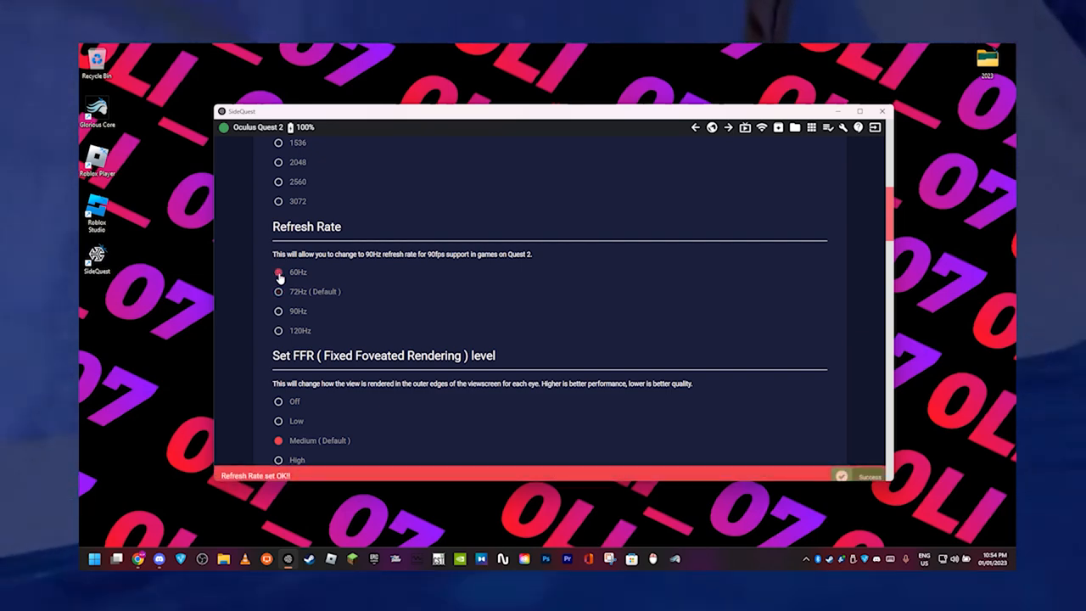
pyautogui.click(278, 271)
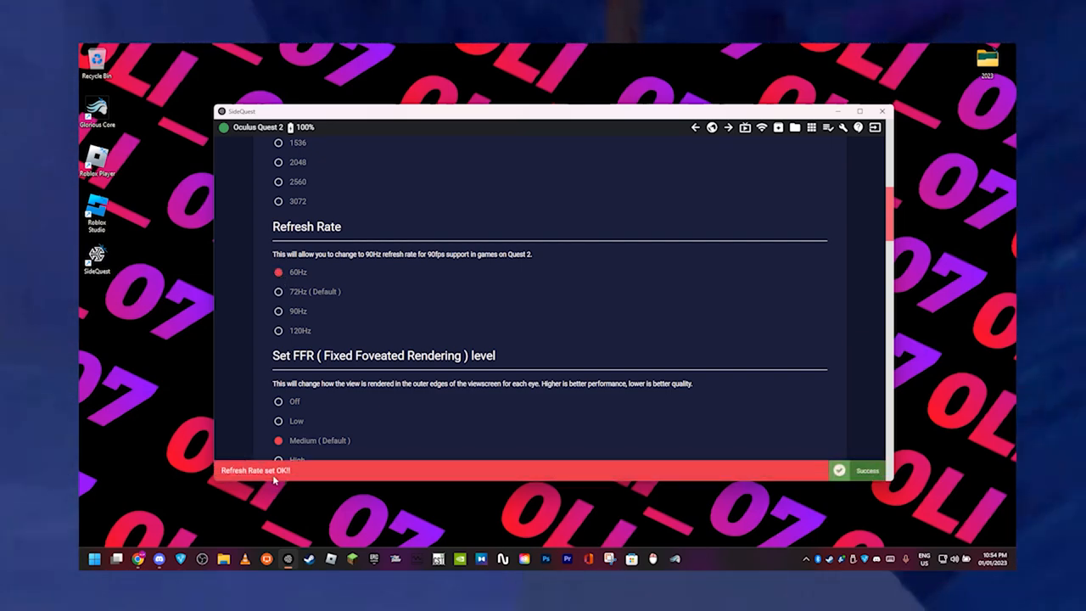